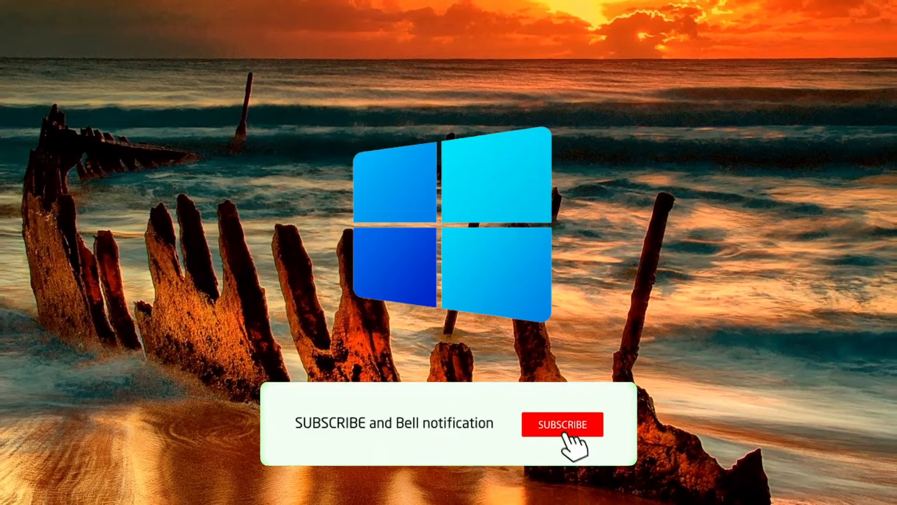
Step: Open Settings on the System > Display page and scroll to Related settings
left_click(560, 424)
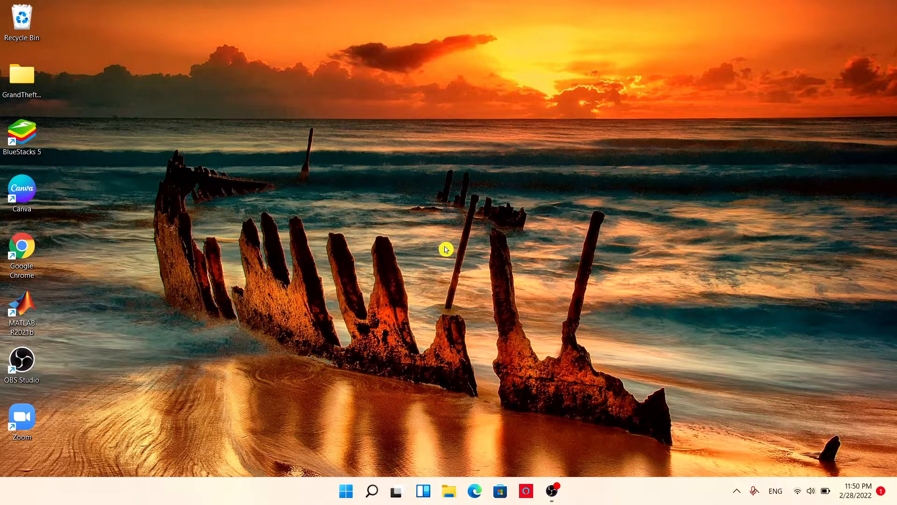
mouse_move(448, 255)
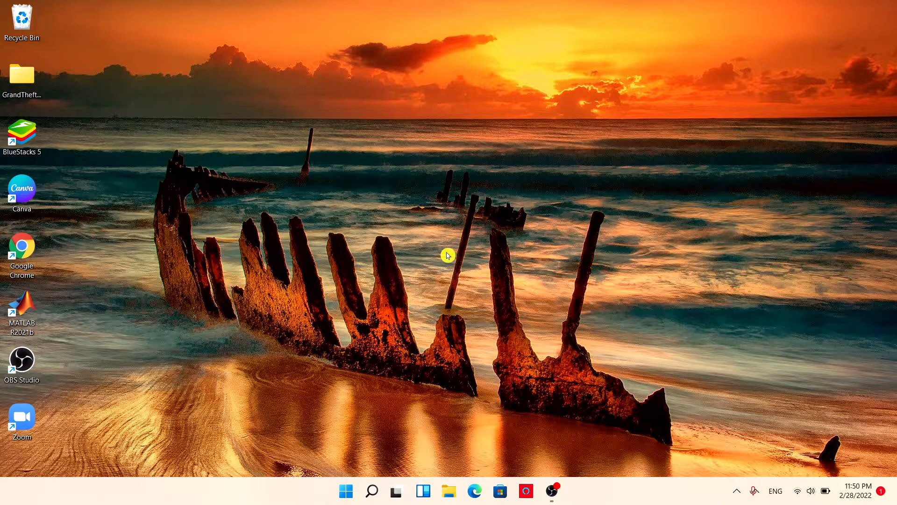
mouse_move(419, 384)
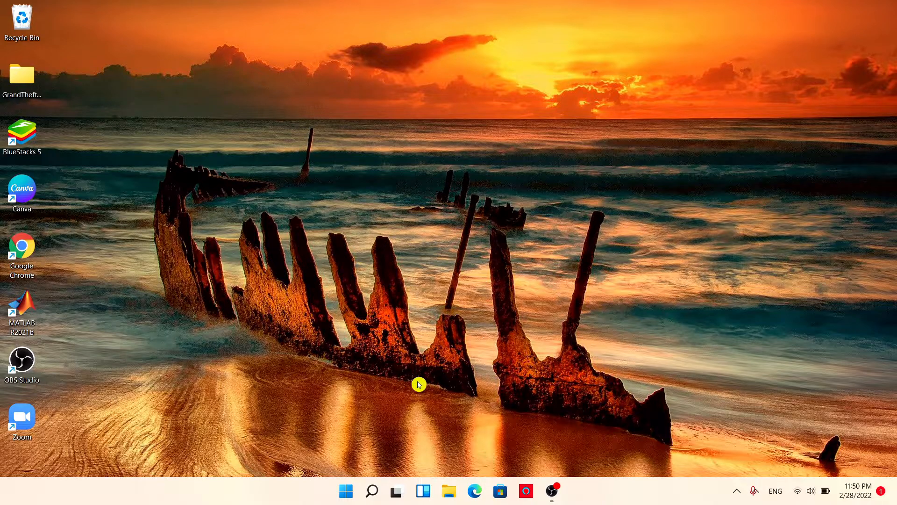
left_click(346, 490)
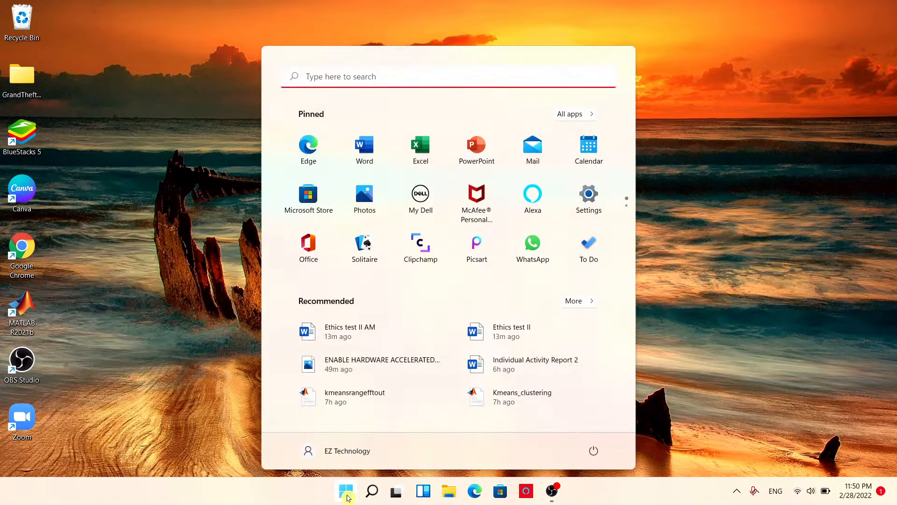
mouse_move(597, 193)
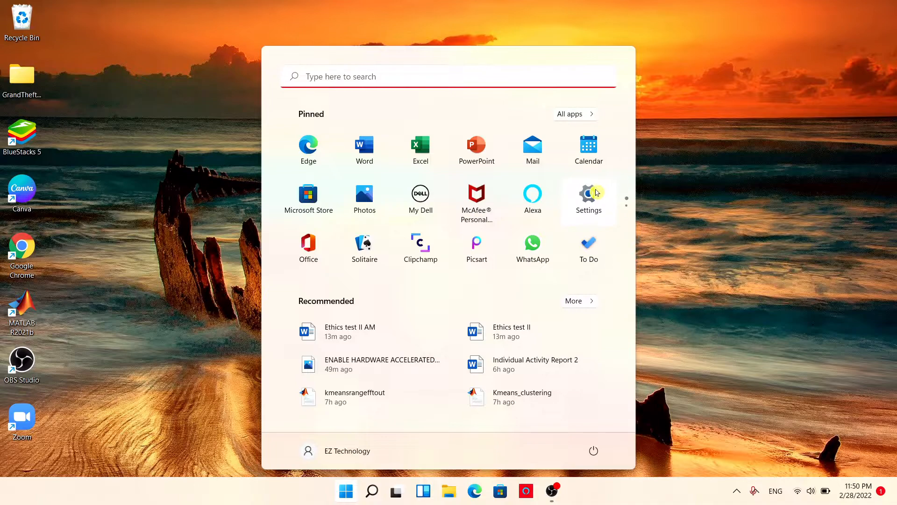
type("sey")
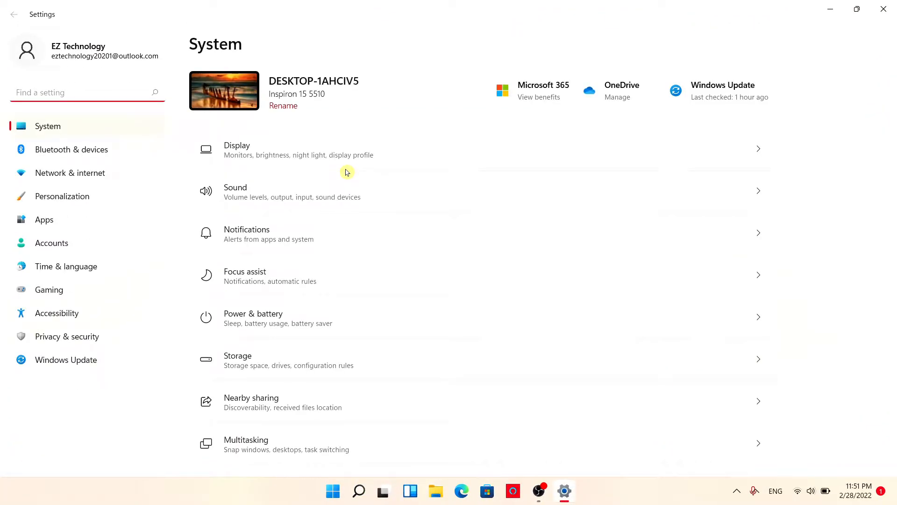
mouse_move(311, 162)
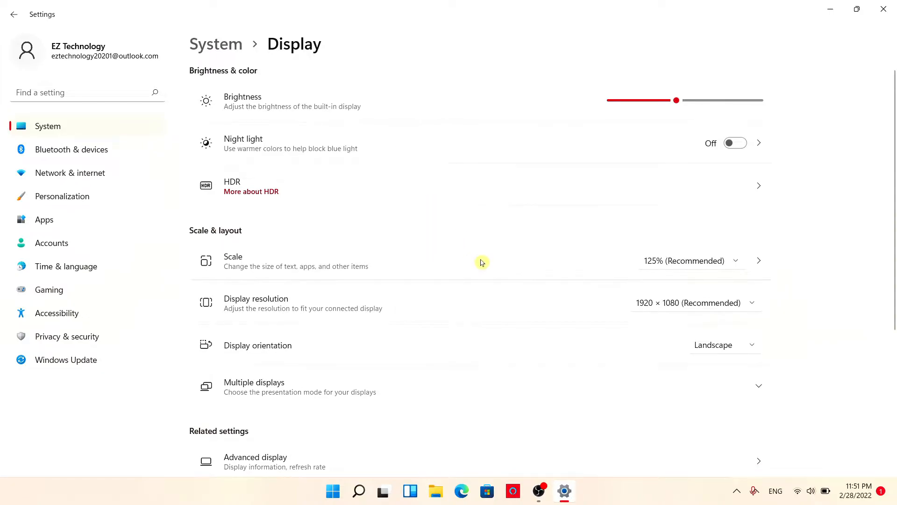
scroll("down", 3)
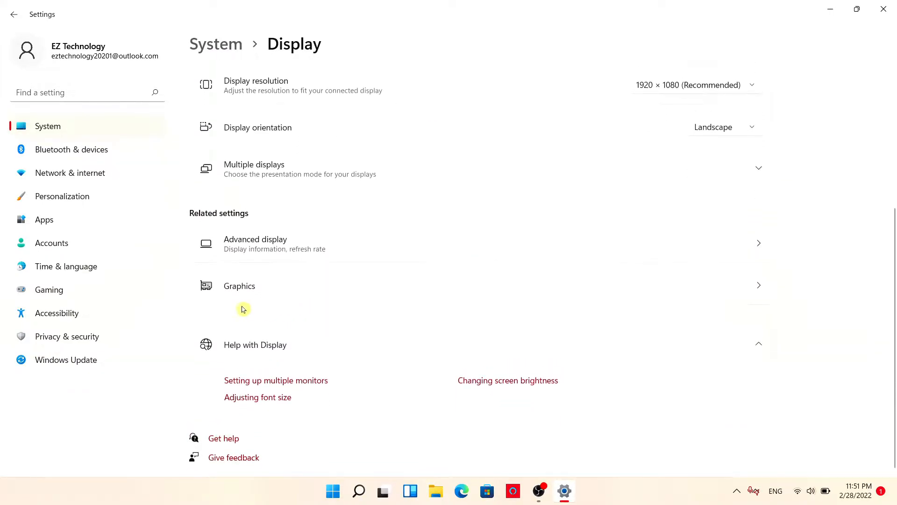
mouse_move(372, 300)
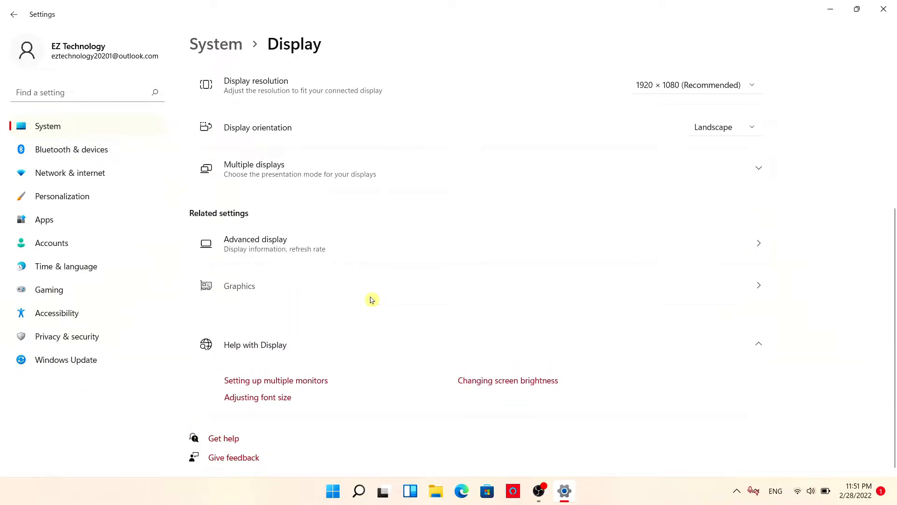
Step: View the Graphics page's per-app options, then minimize the Settings window
left_click(240, 286)
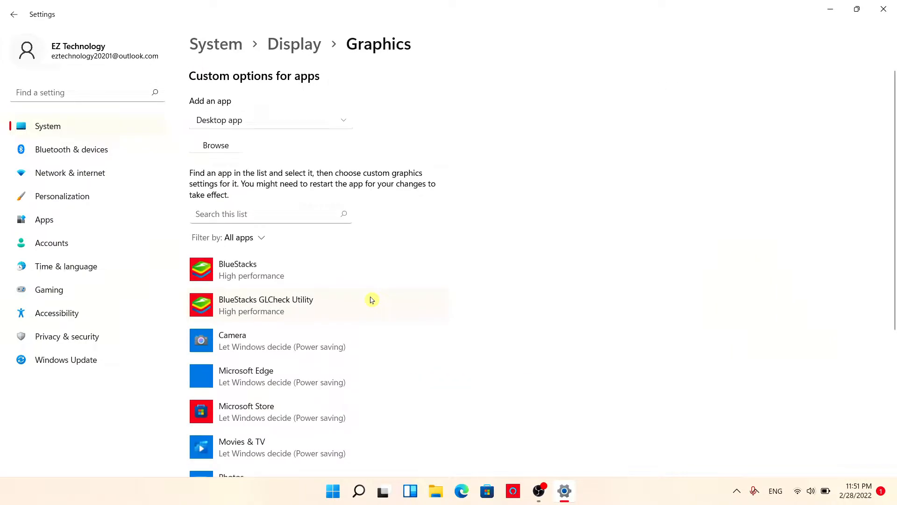
mouse_move(381, 151)
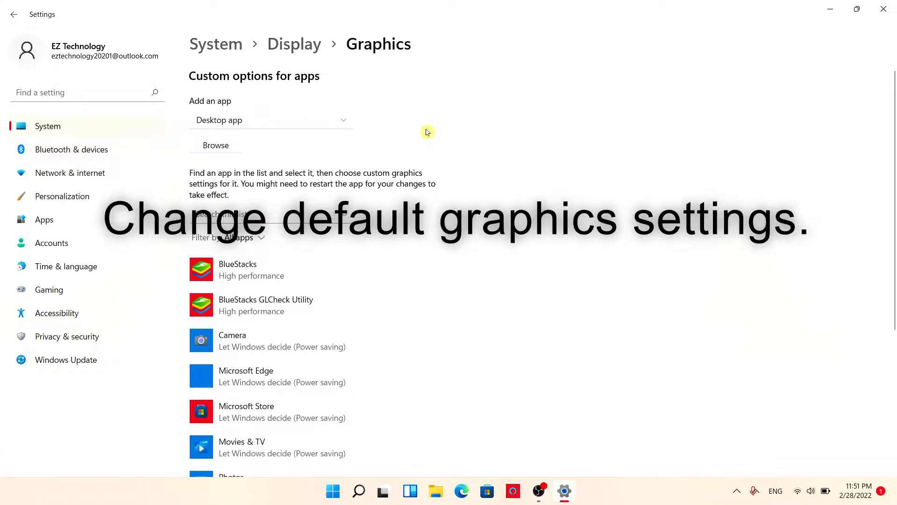
mouse_move(202, 82)
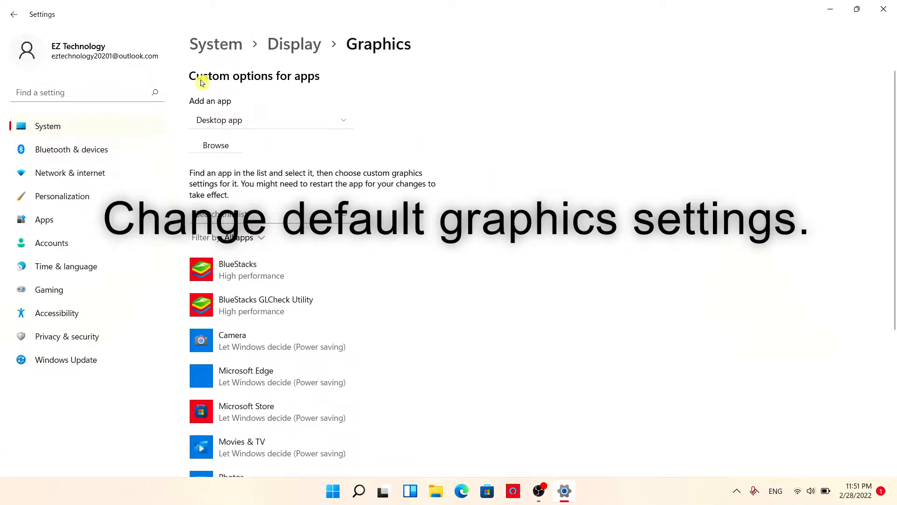
mouse_move(467, 116)
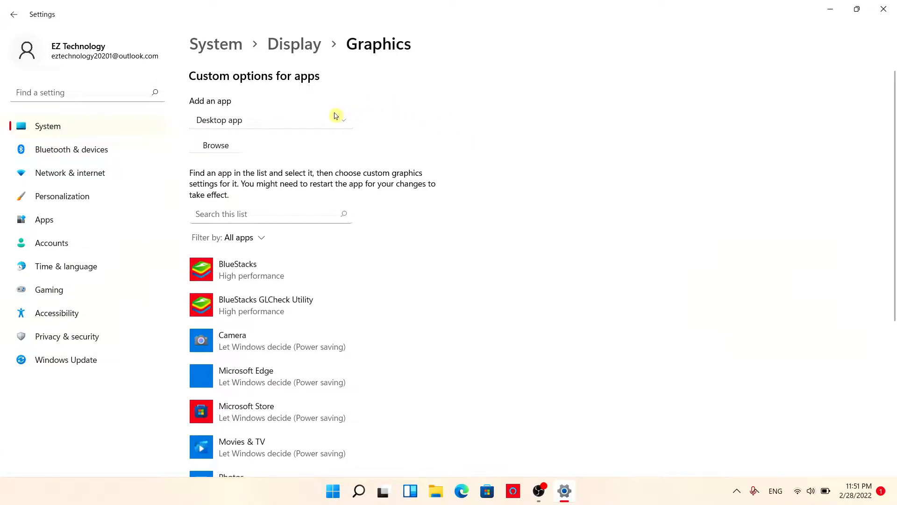
mouse_move(393, 165)
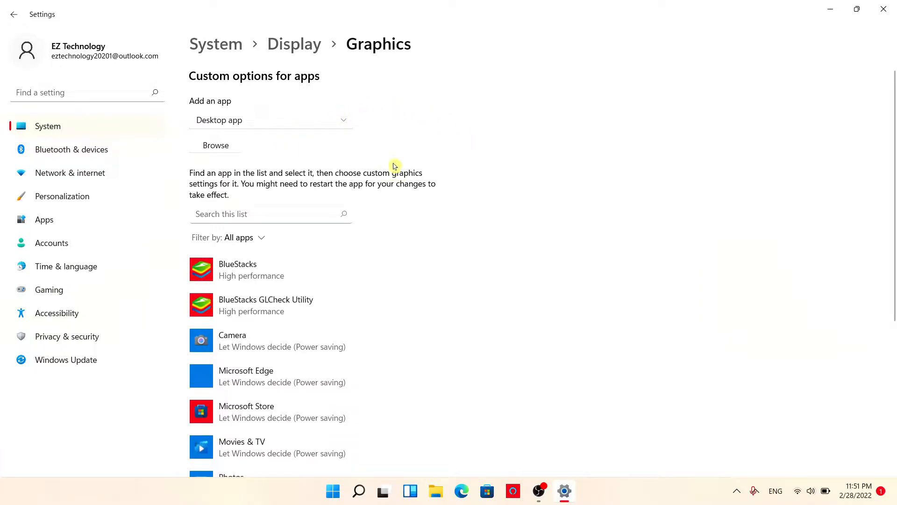
mouse_move(430, 164)
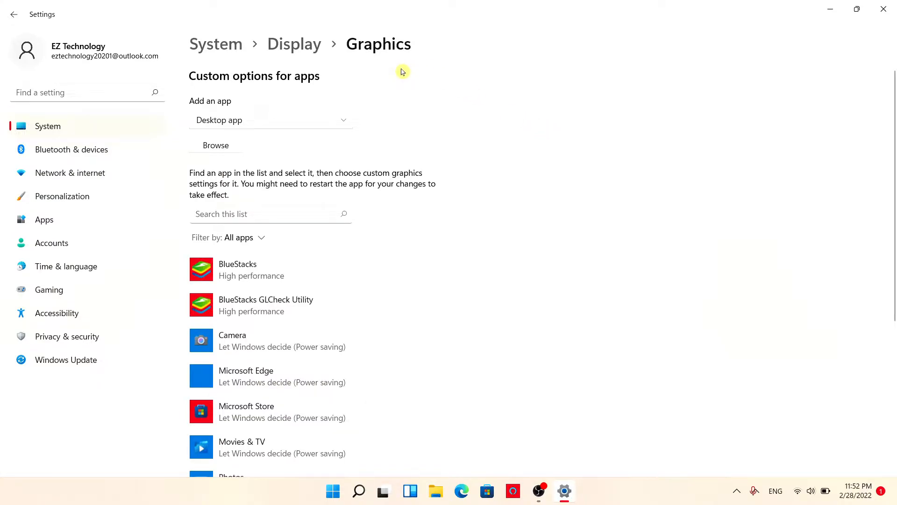
mouse_move(723, 85)
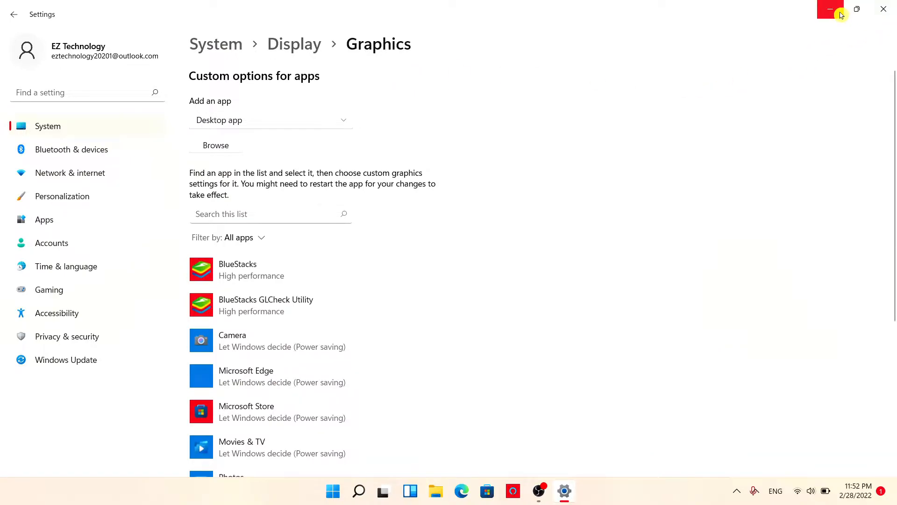
left_click(831, 8)
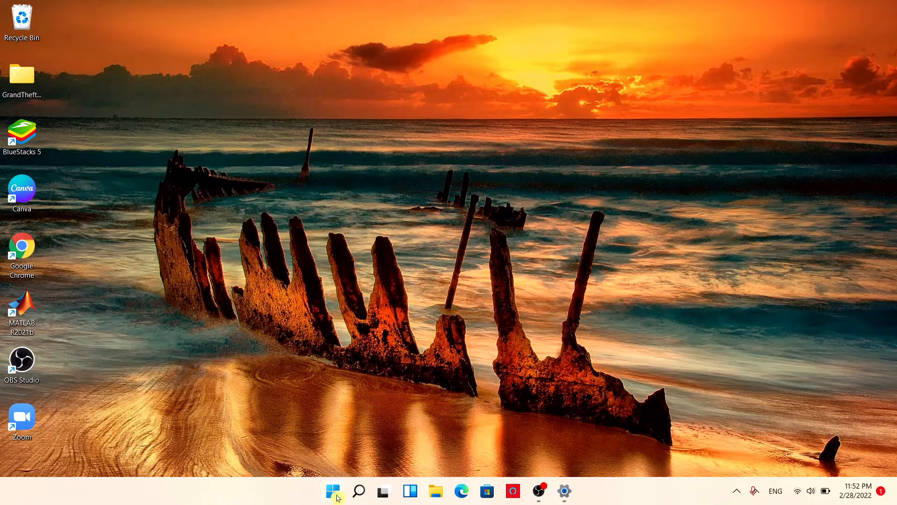
Step: Launch Device Manager, expand Display adapters, and open Intel(R) Iris(R) Xe Graphics properties
right_click(333, 491)
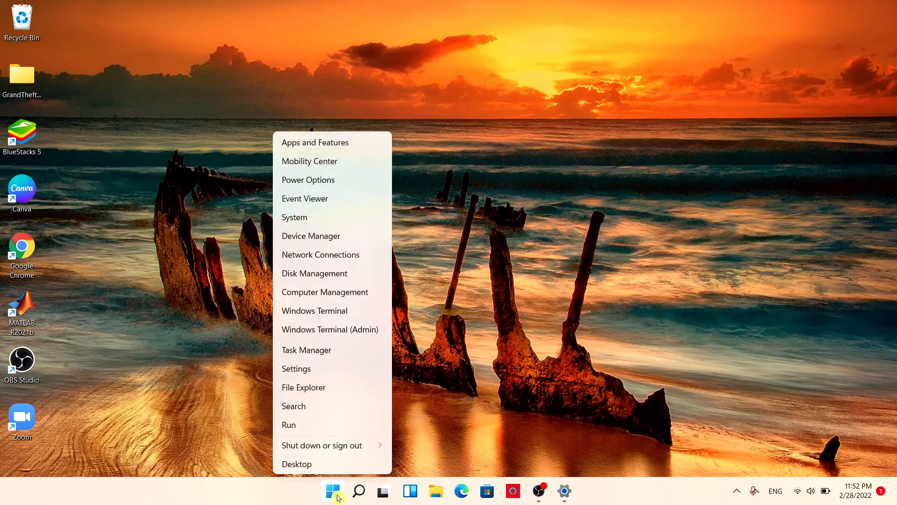
mouse_move(332, 239)
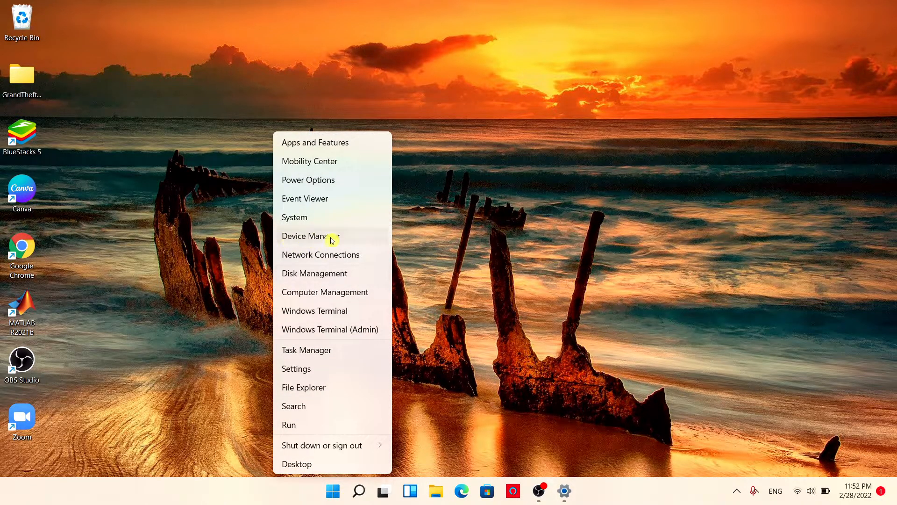
left_click(311, 236)
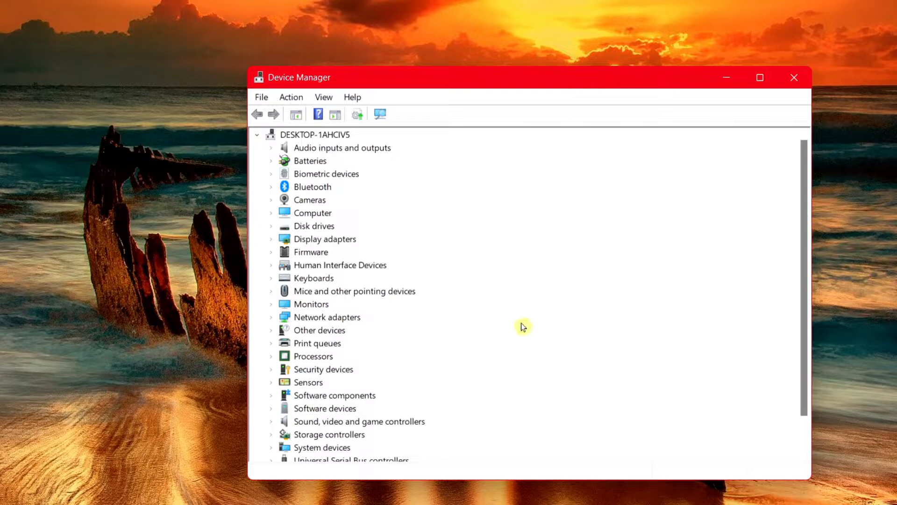
mouse_move(274, 241)
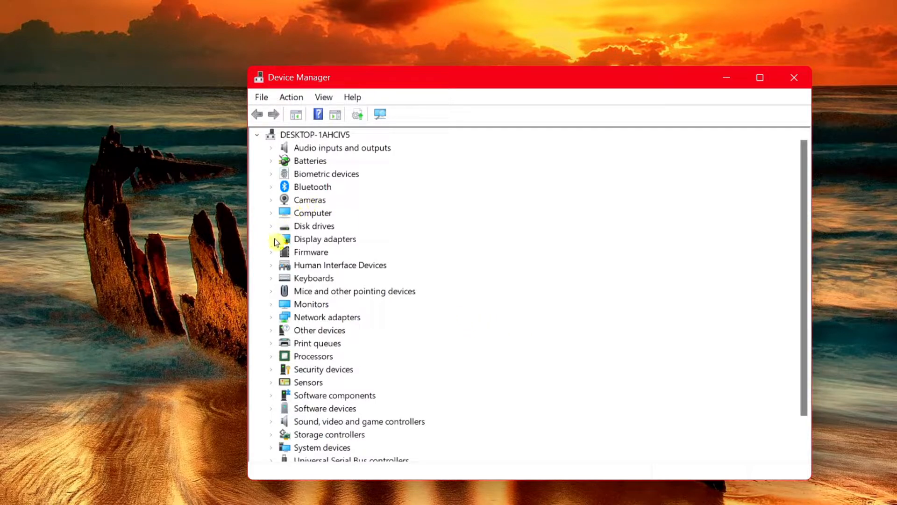
left_click(272, 239)
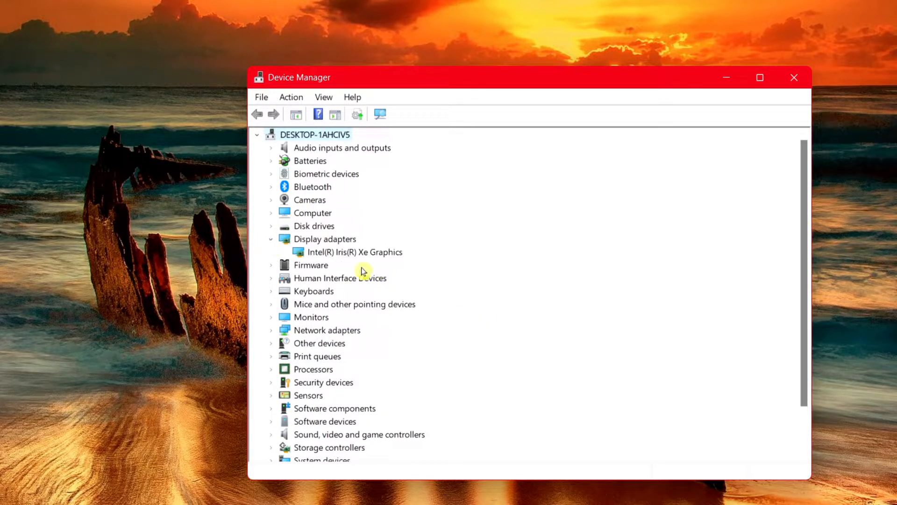
mouse_move(329, 254)
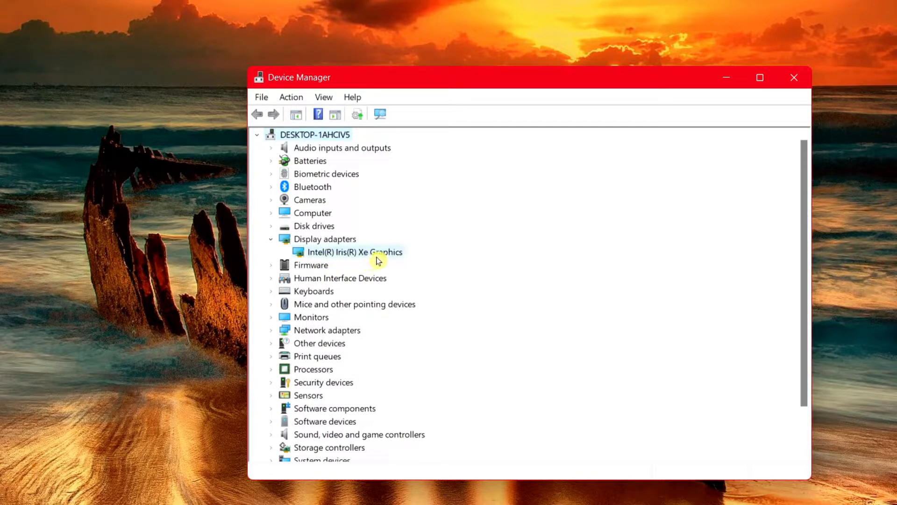
double_click(353, 252)
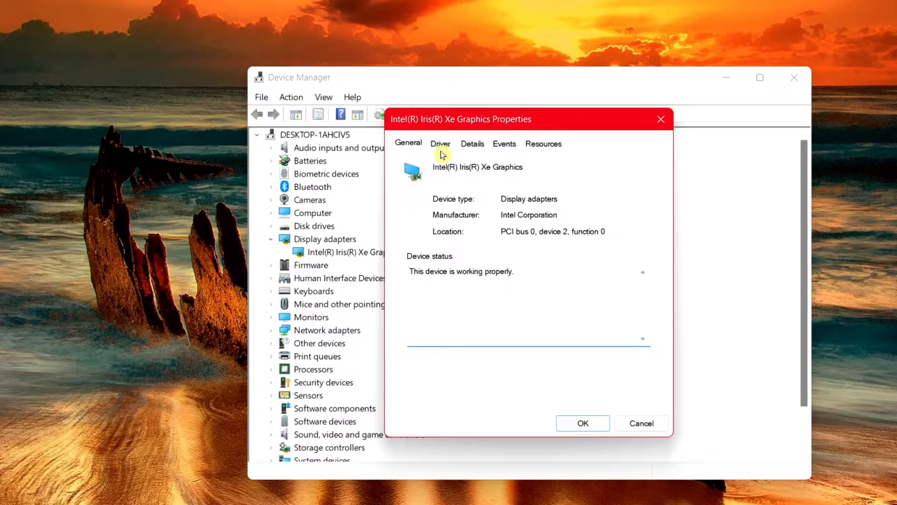
Step: Search automatically for an updated Intel Iris Xe driver and dismiss the result
left_click(440, 143)
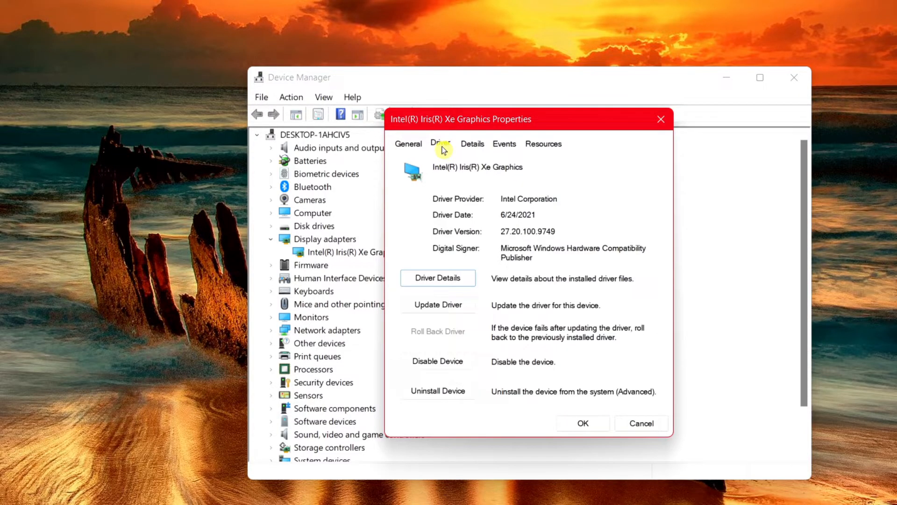
left_click(438, 304)
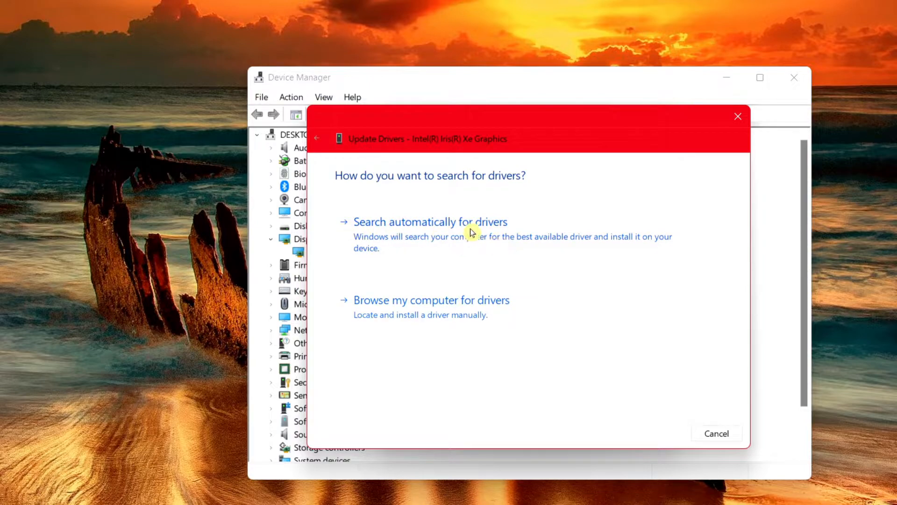
left_click(431, 222)
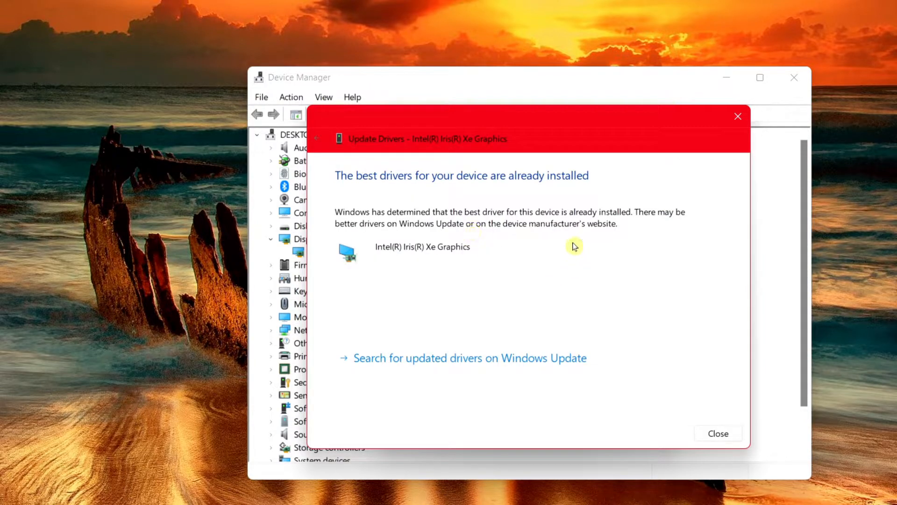
mouse_move(433, 203)
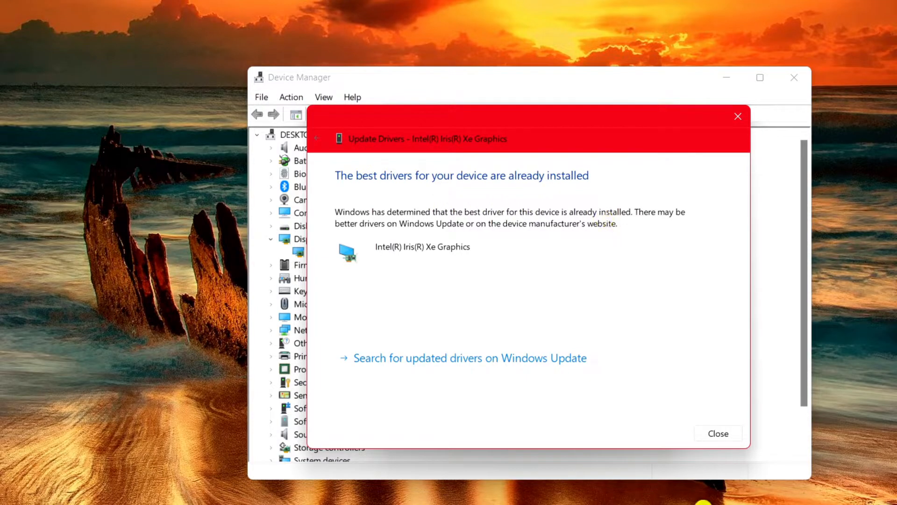
left_click(717, 433)
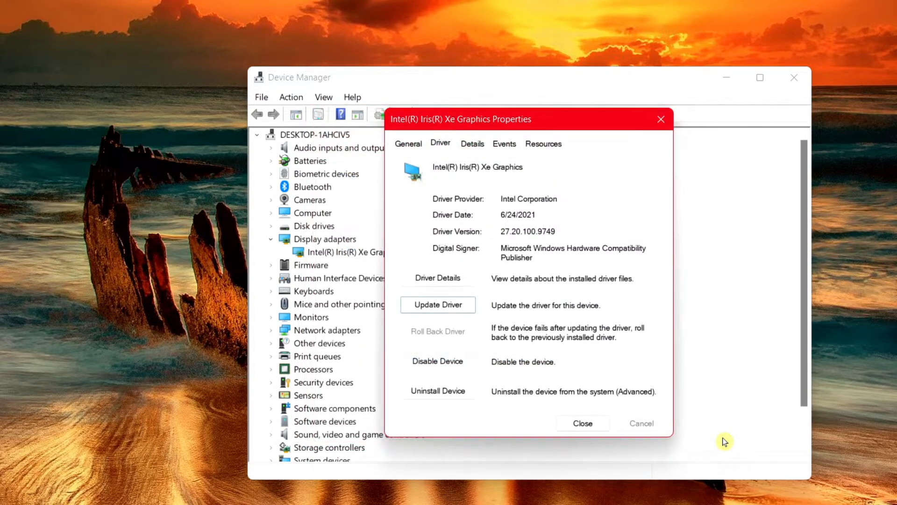
Step: Close the adapter properties dialog and Device Manager
left_click(583, 423)
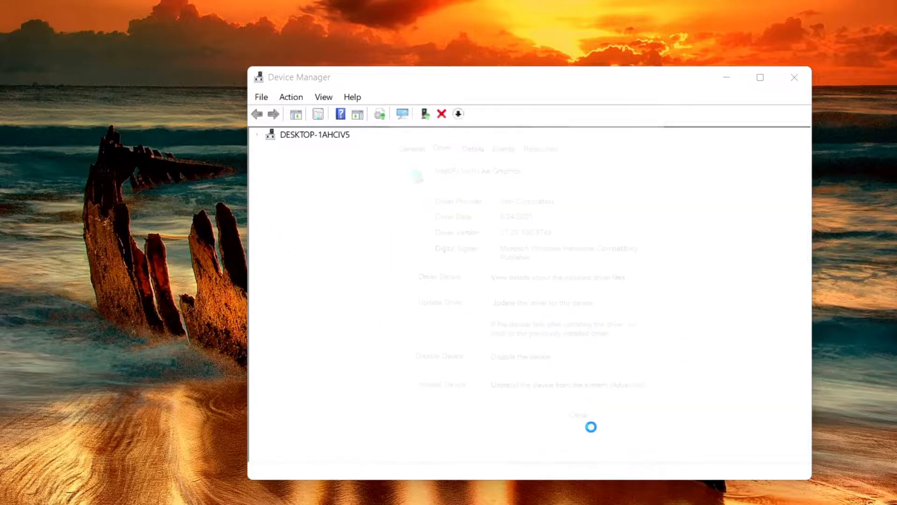
left_click(795, 78)
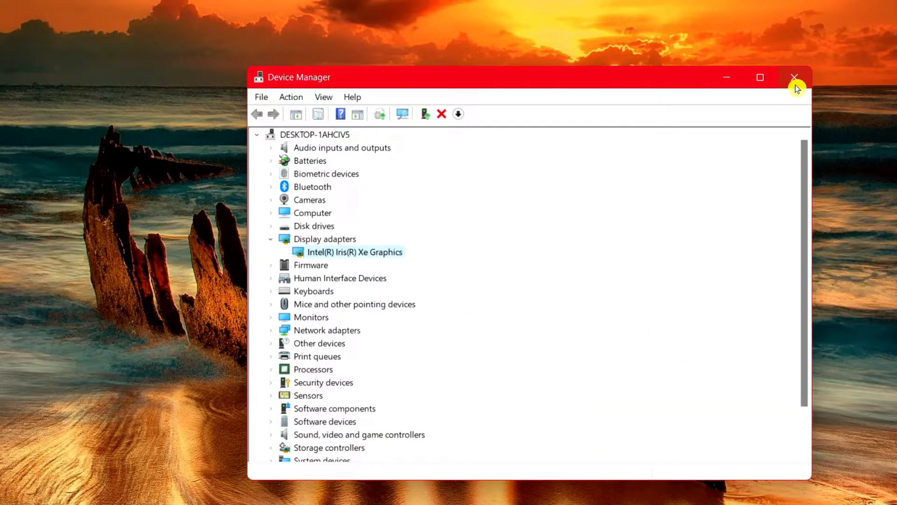
left_click(795, 77)
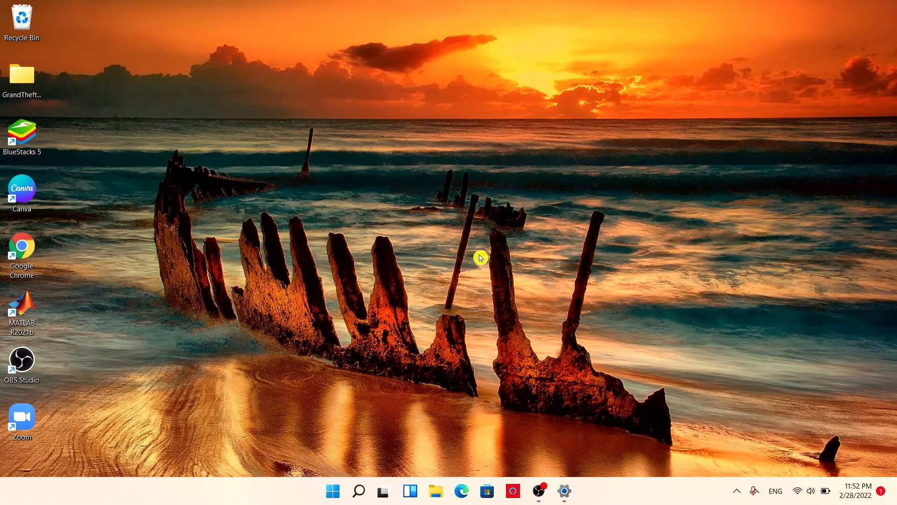
mouse_move(347, 460)
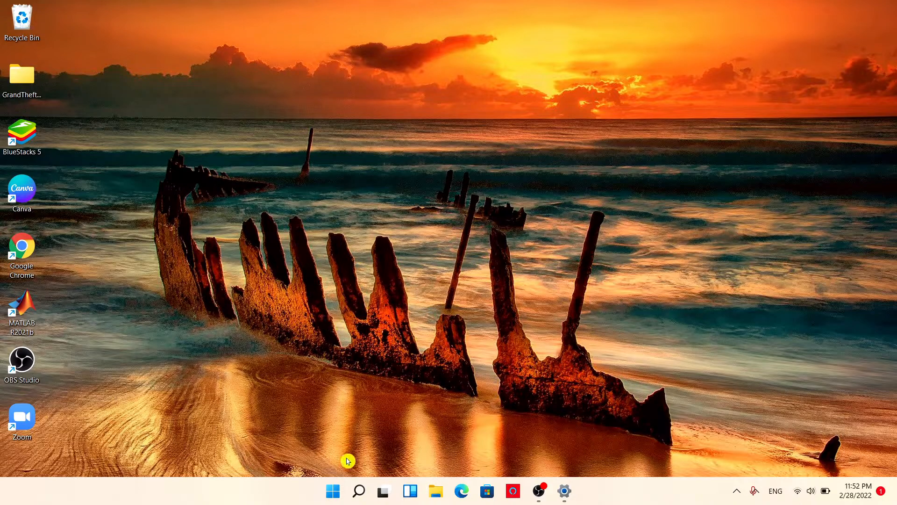
mouse_move(333, 491)
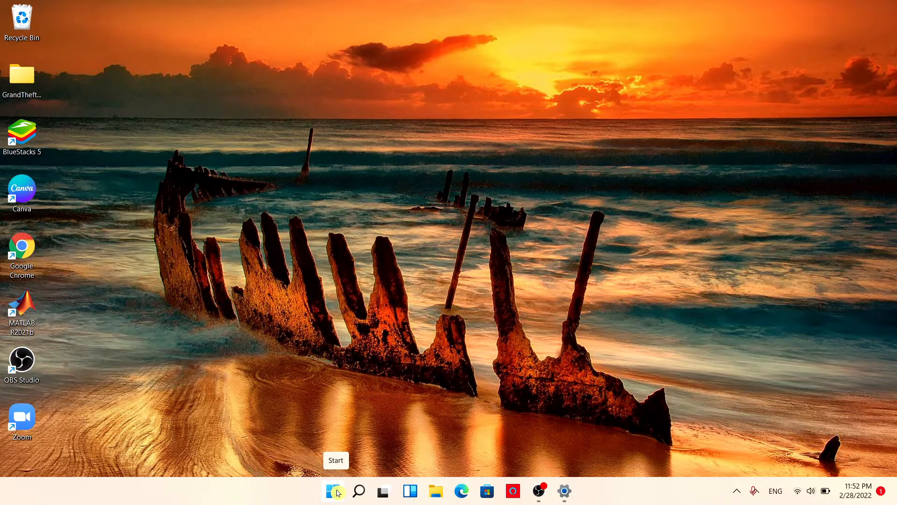
Step: Right-click Start to show the Quick Link menu of system tools
right_click(333, 491)
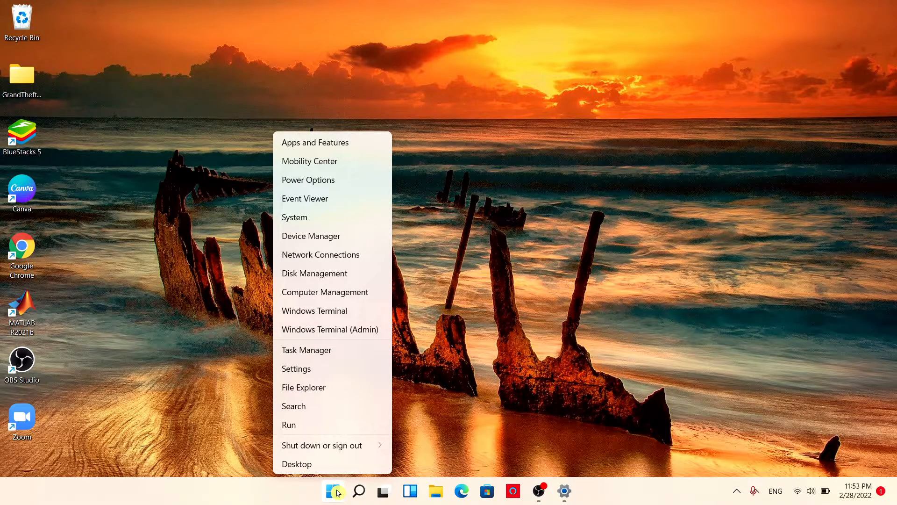
mouse_move(313, 372)
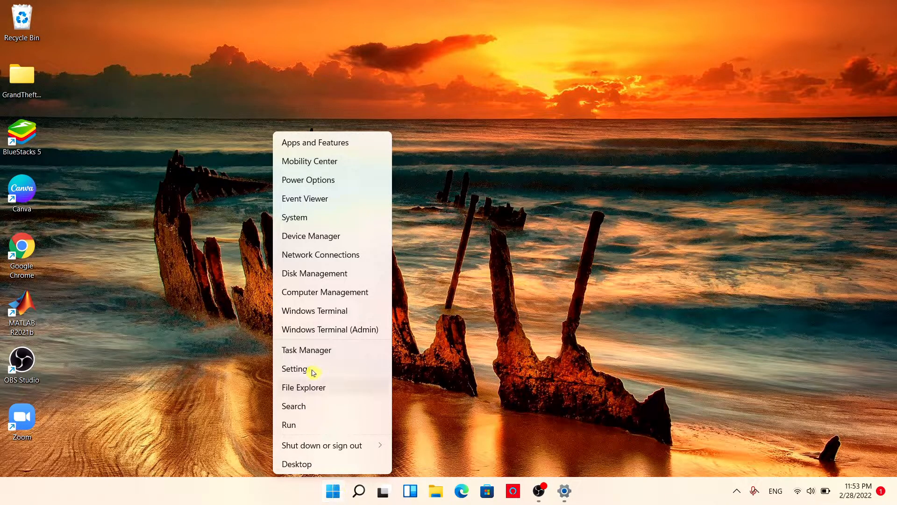
mouse_move(309, 430)
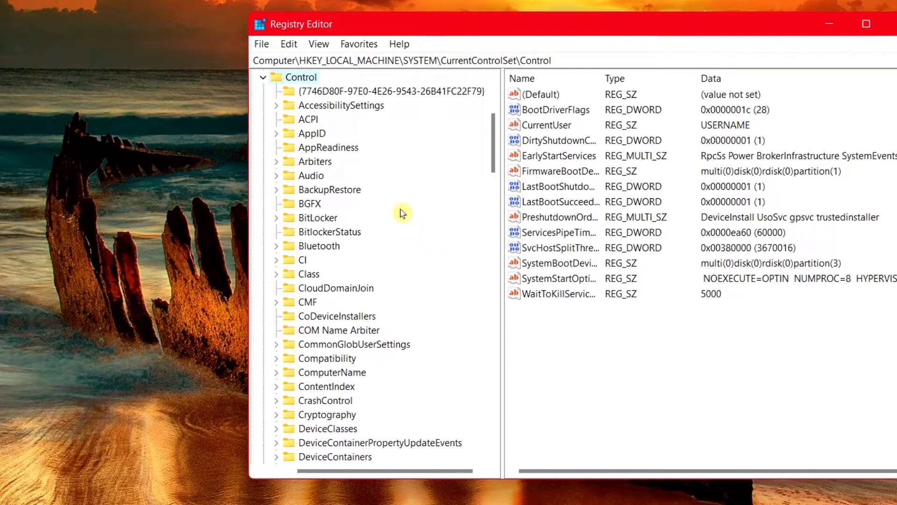
Step: Expand and select the GraphicsDrivers key to show values like DxgKrnlVersion
scroll("down", 3)
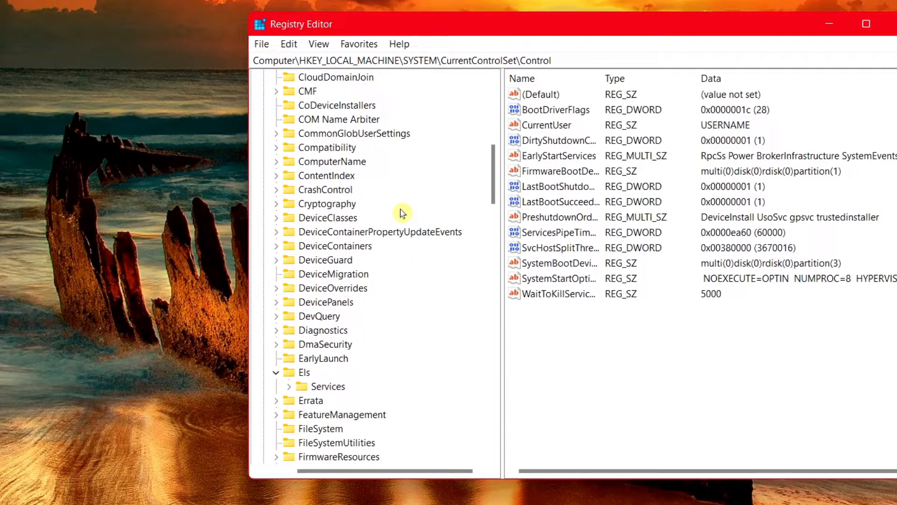
scroll("down", 3)
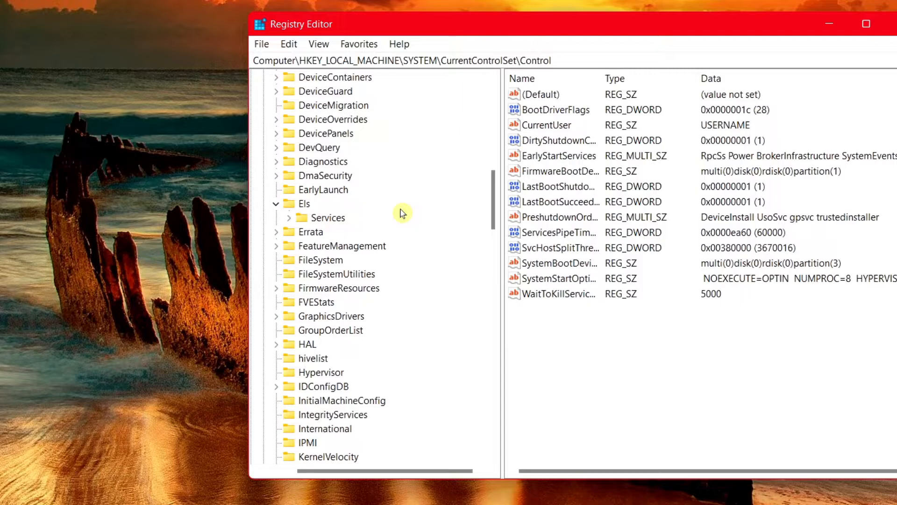
mouse_move(353, 318)
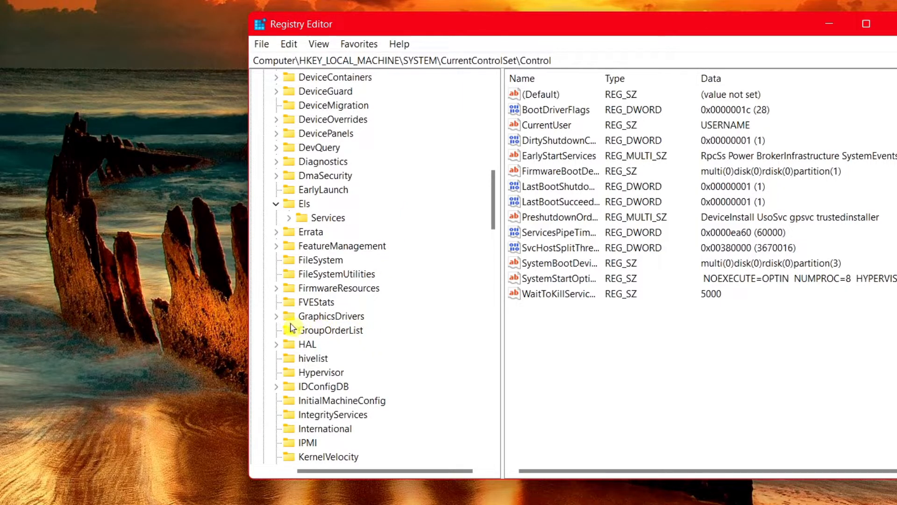
left_click(276, 316)
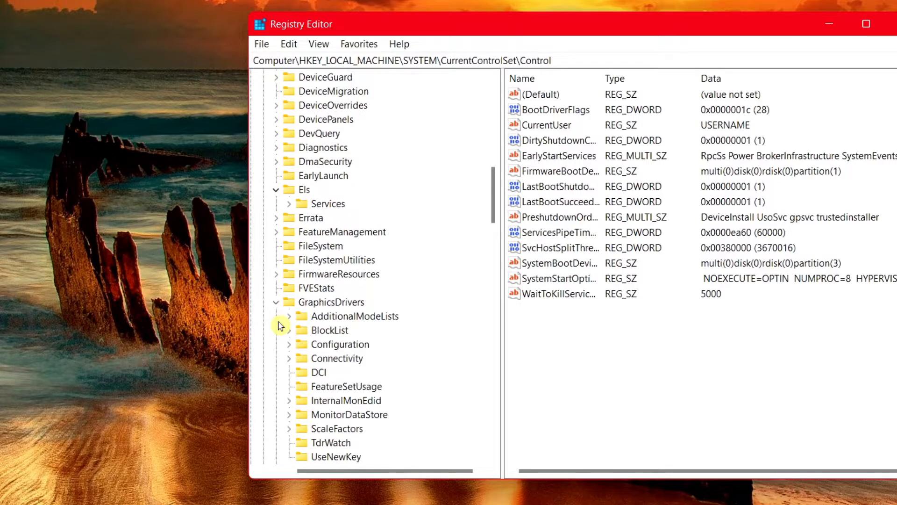
scroll("down", 3)
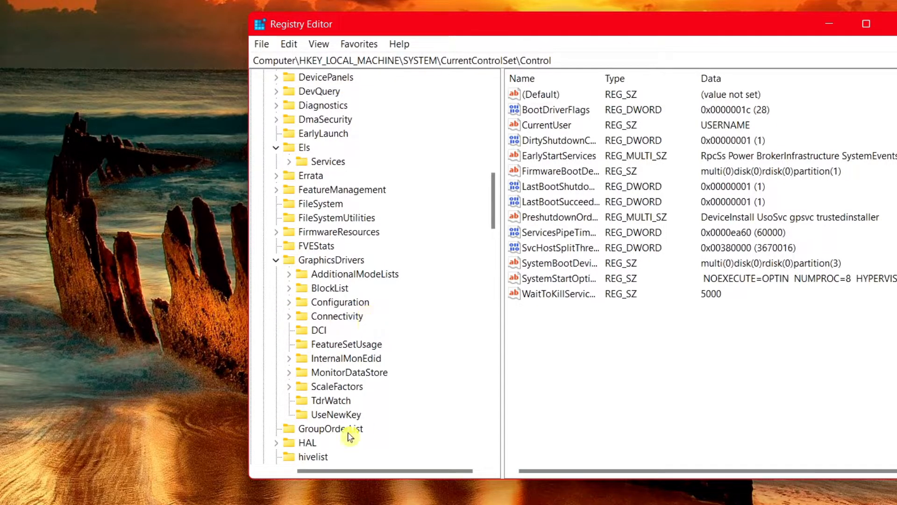
left_click(330, 260)
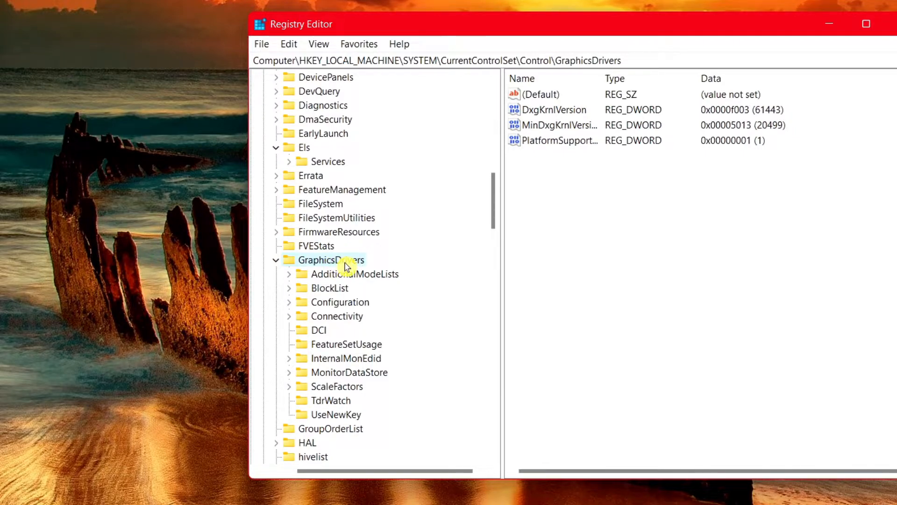
Step: Create a new DWORD (32-bit) value in GraphicsDrivers named HwSchMode
right_click(330, 260)
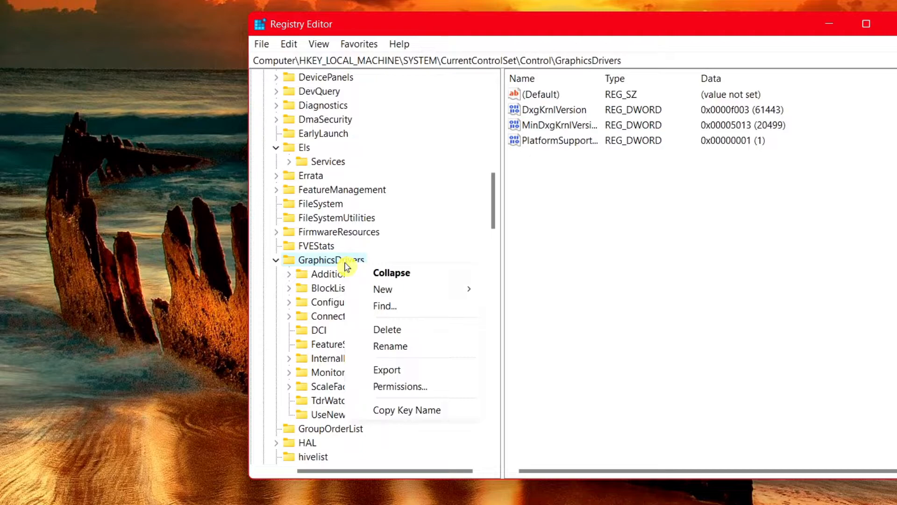
mouse_move(382, 290)
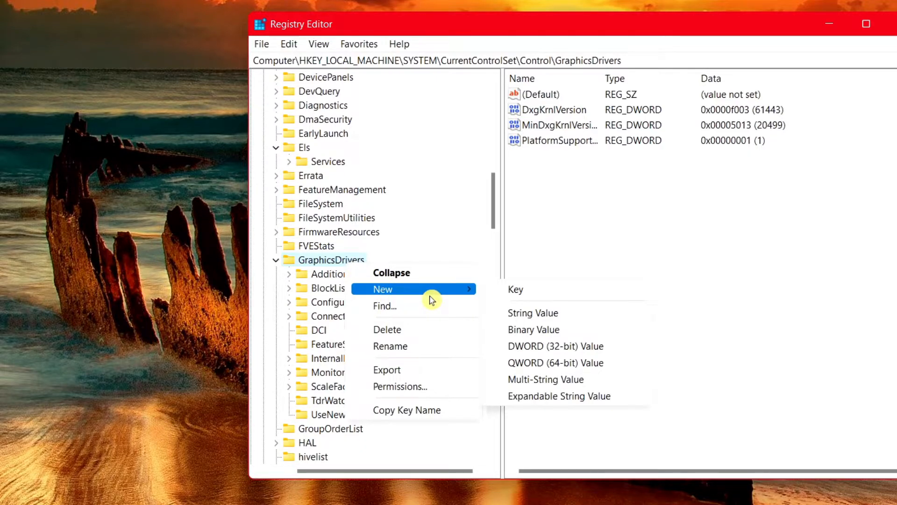
mouse_move(518, 359)
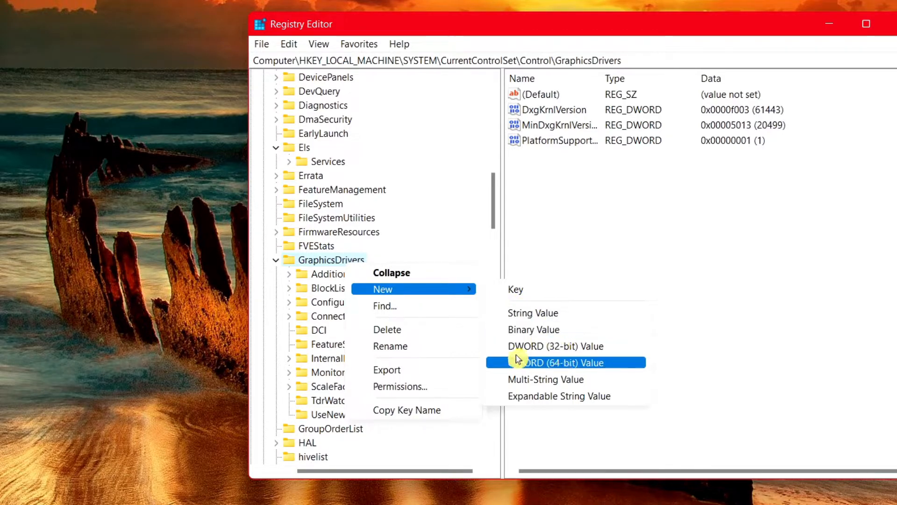
mouse_move(630, 356)
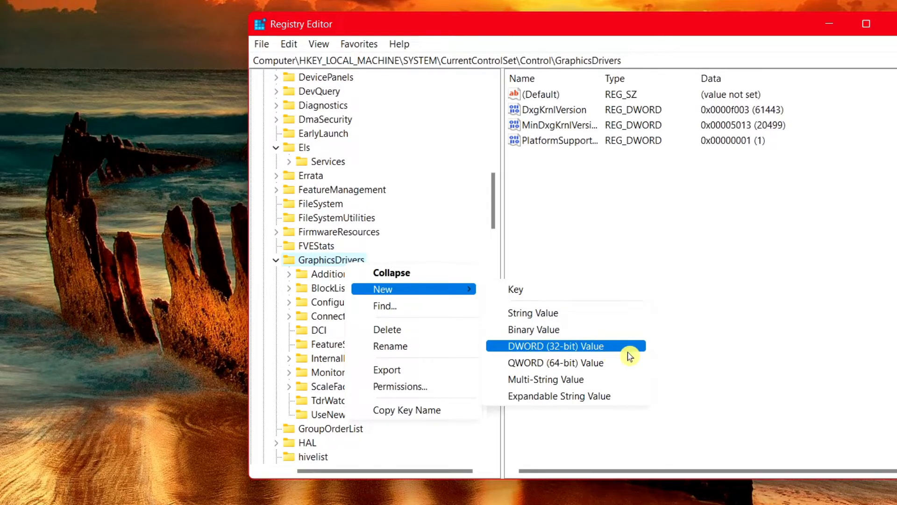
left_click(564, 346)
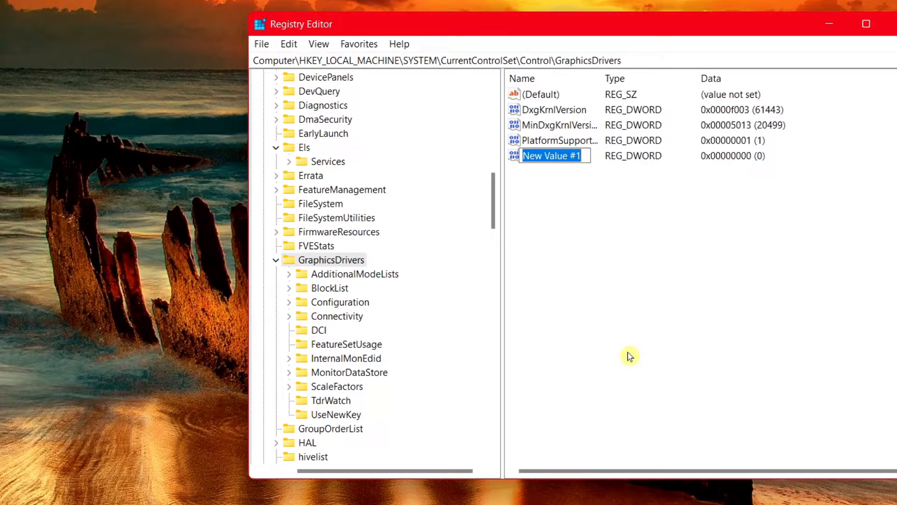
type("HwS")
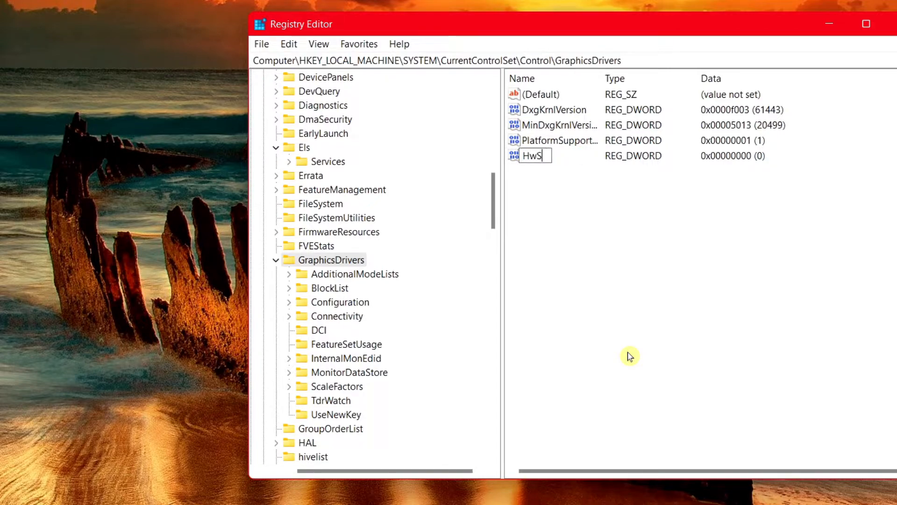
type("chM")
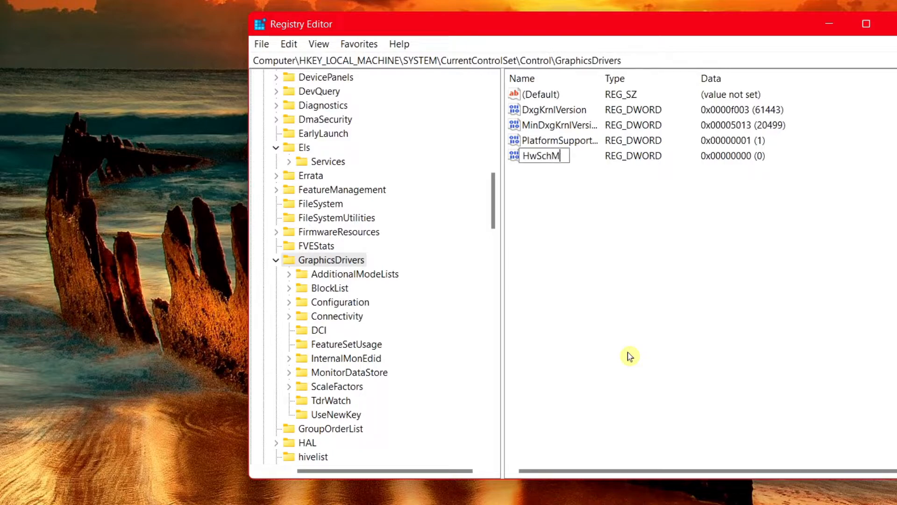
type("ode")
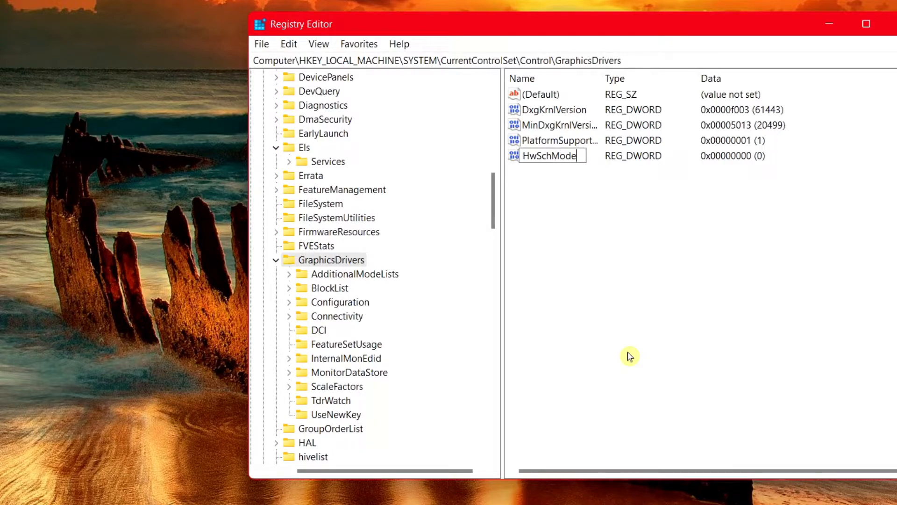
key("Enter")
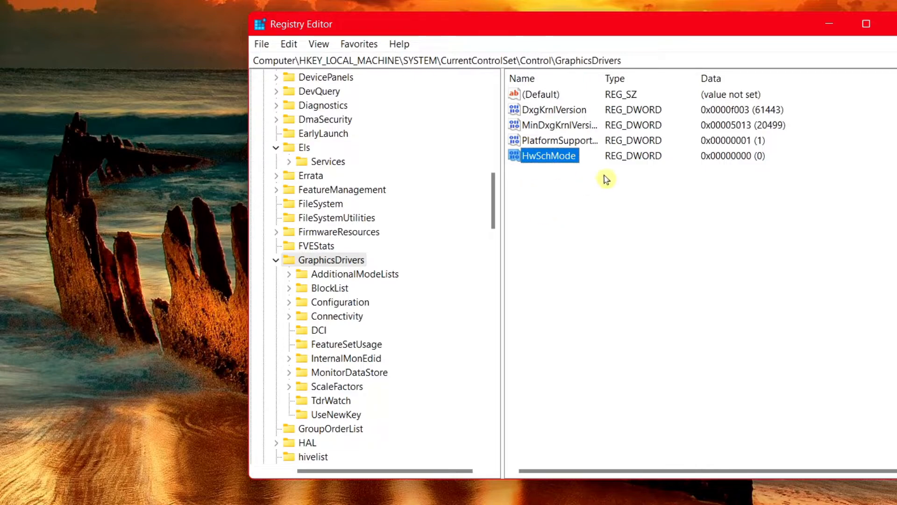
mouse_move(561, 148)
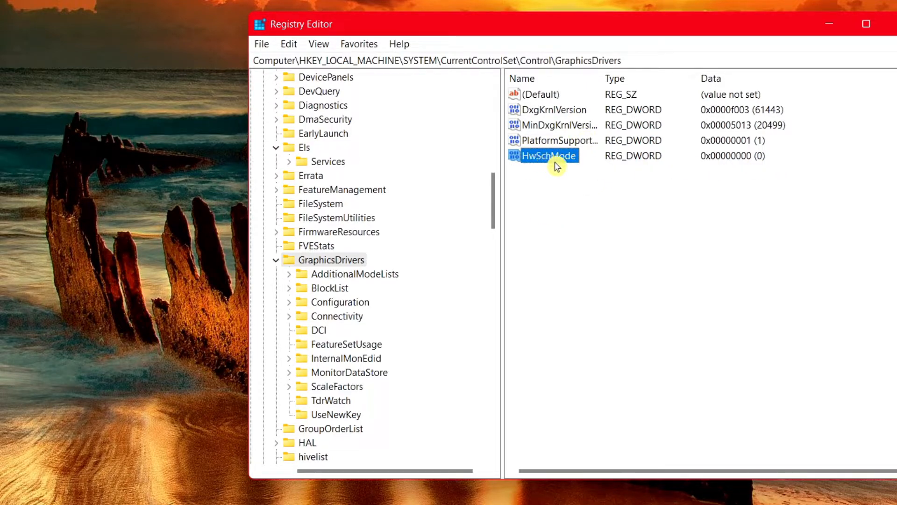
Step: Enter 2 as HwSchMode's value data and save it
double_click(545, 156)
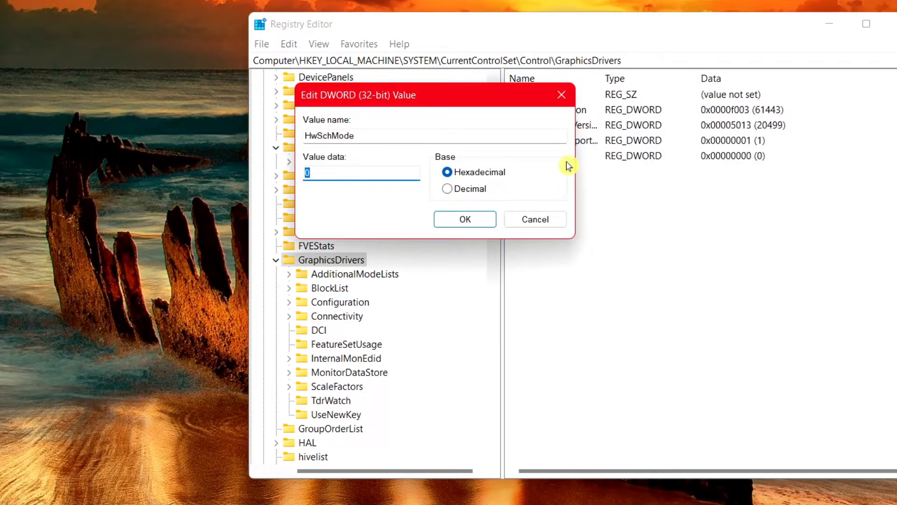
mouse_move(336, 167)
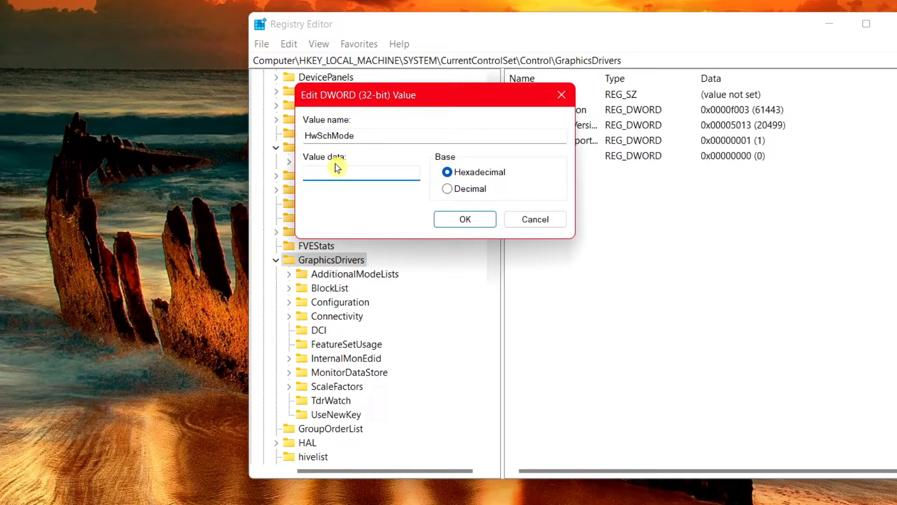
type("2")
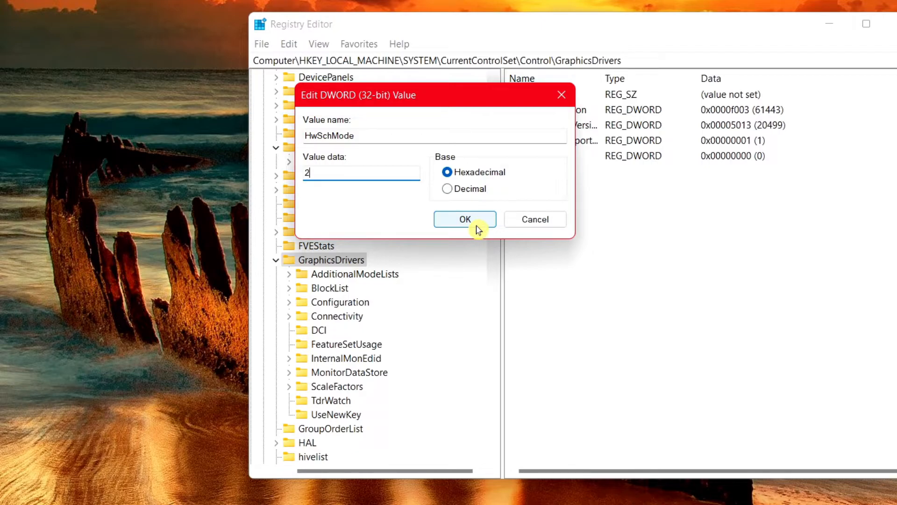
left_click(465, 219)
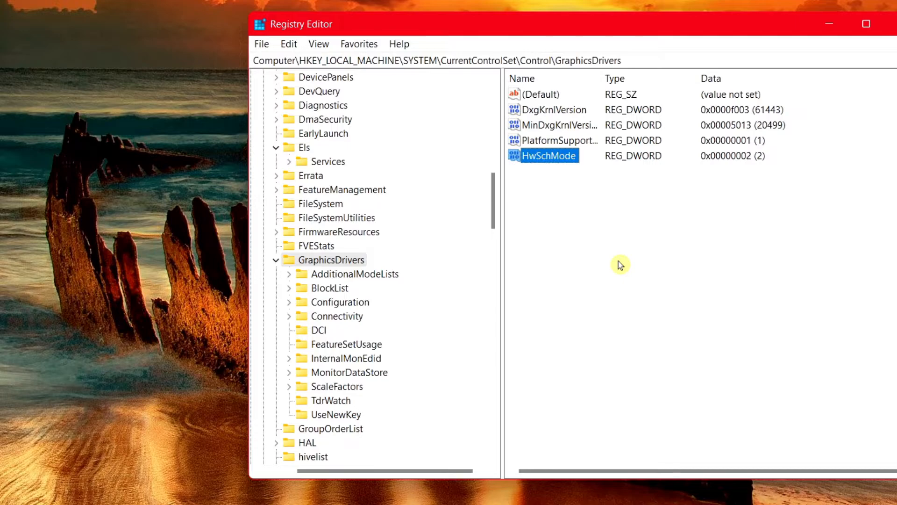
mouse_move(548, 165)
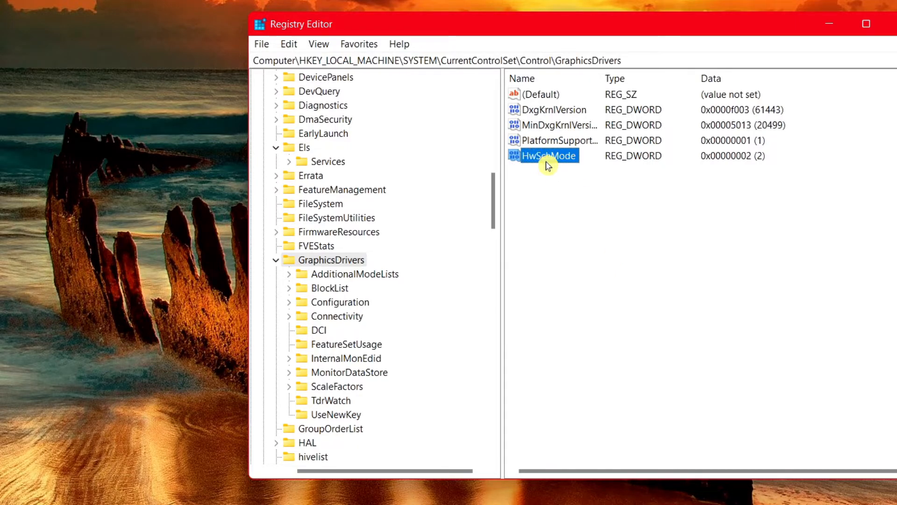
Step: Replace HwSchMode's value data with 0 and save it
right_click(547, 156)
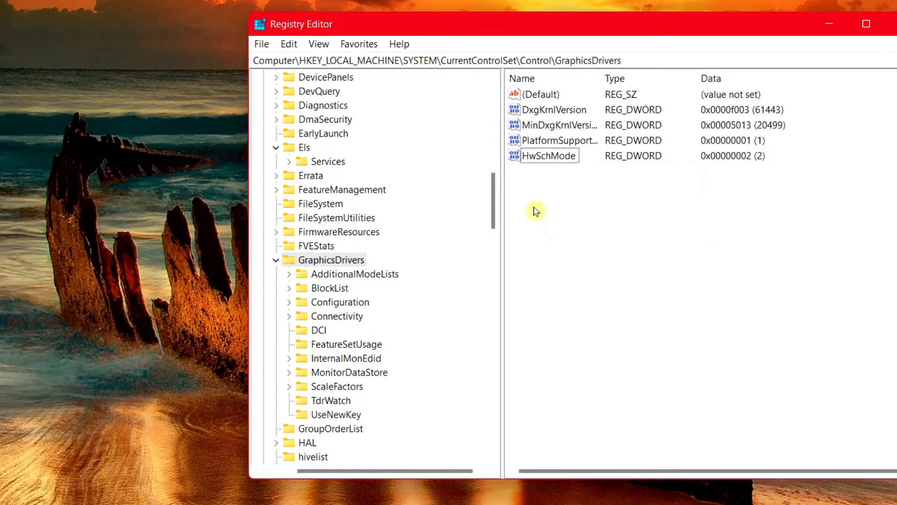
double_click(547, 155)
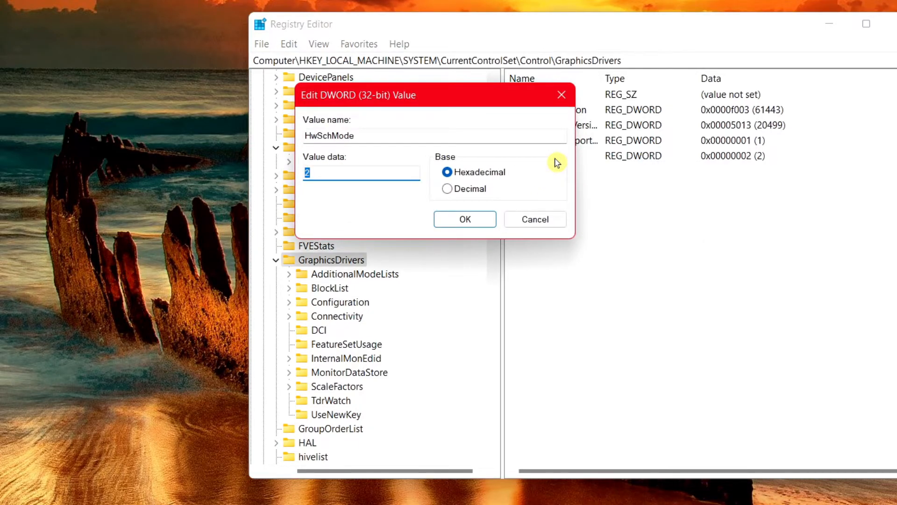
mouse_move(370, 173)
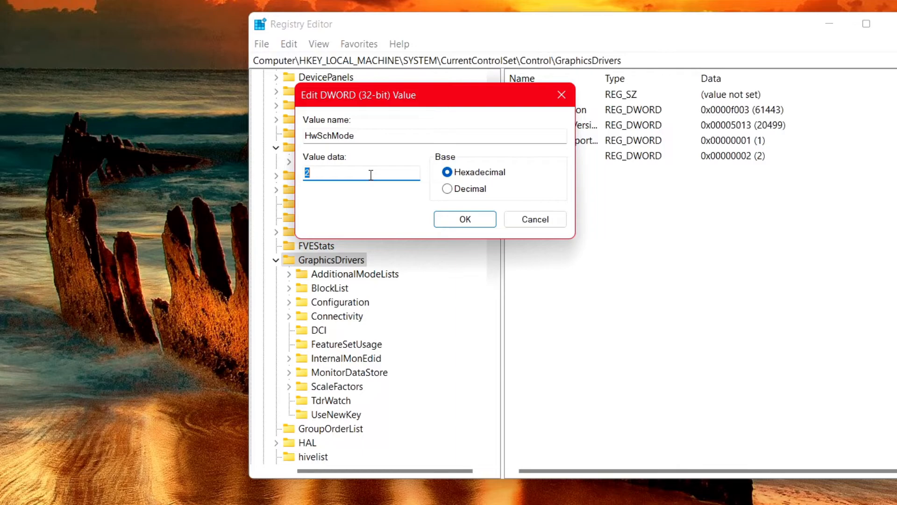
type("0")
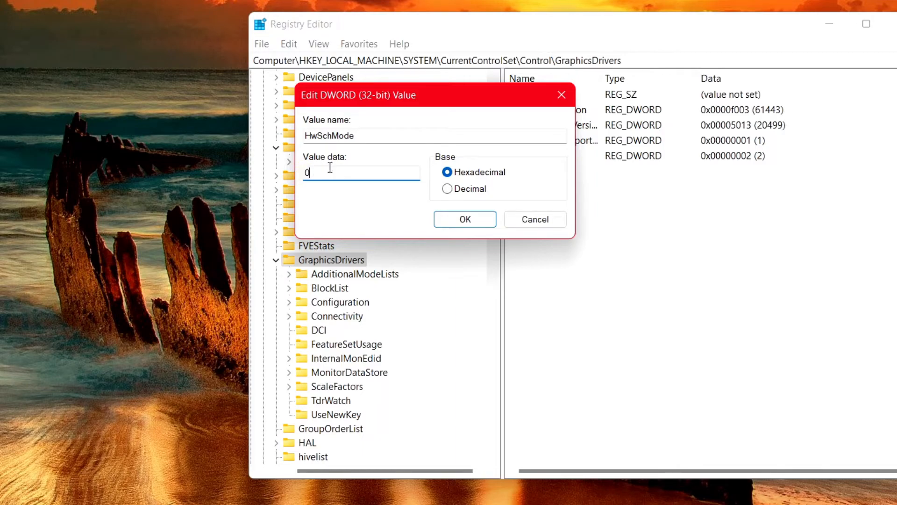
left_click(465, 219)
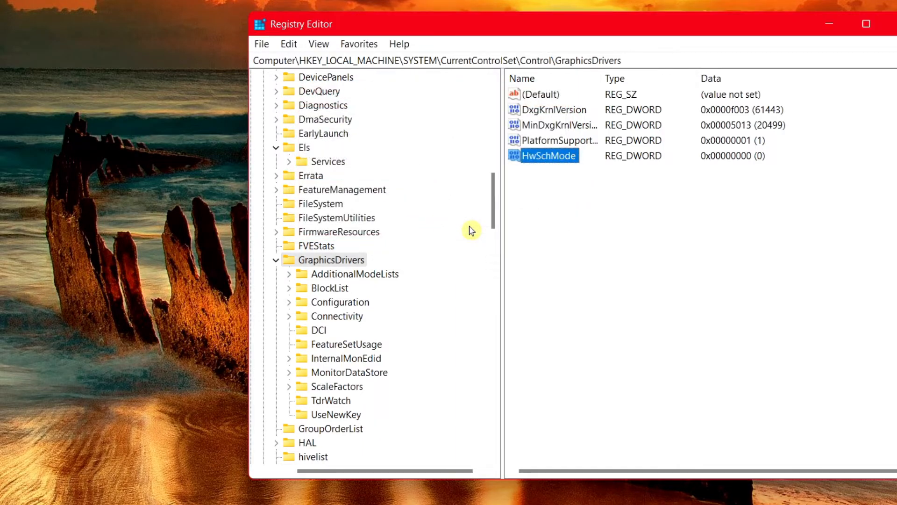
mouse_move(562, 163)
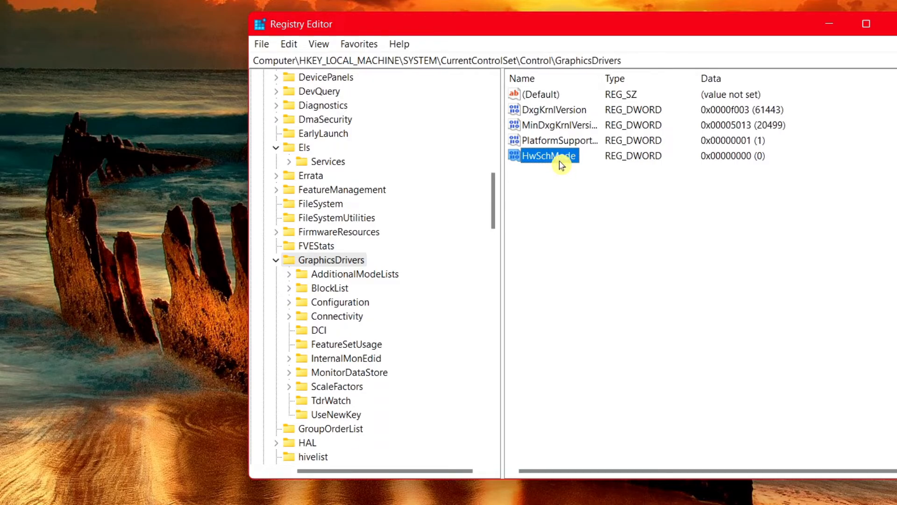
Step: Delete HwSchMode, confirm with Yes, and close Registry Editor
right_click(549, 156)
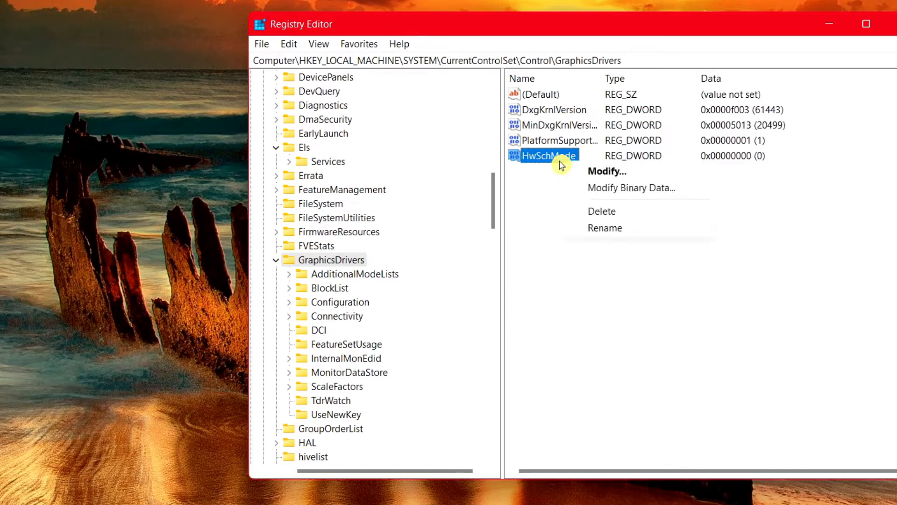
mouse_move(580, 216)
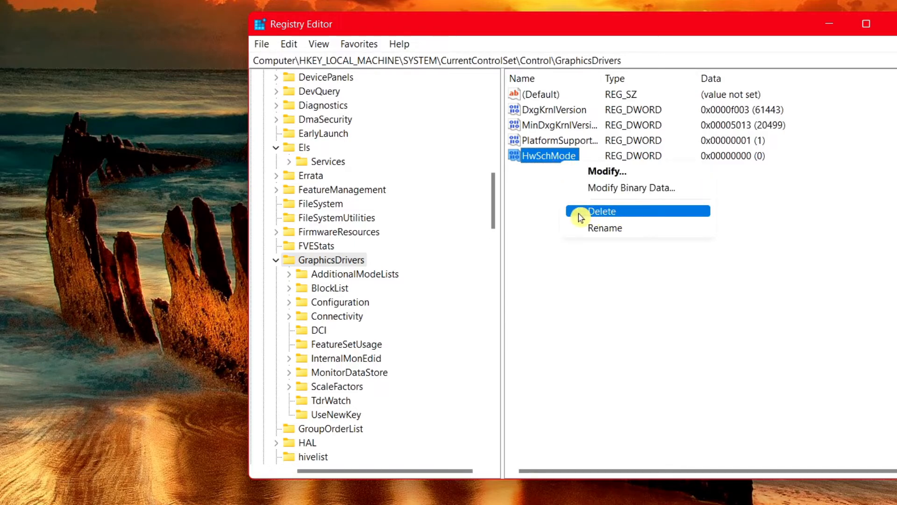
left_click(602, 211)
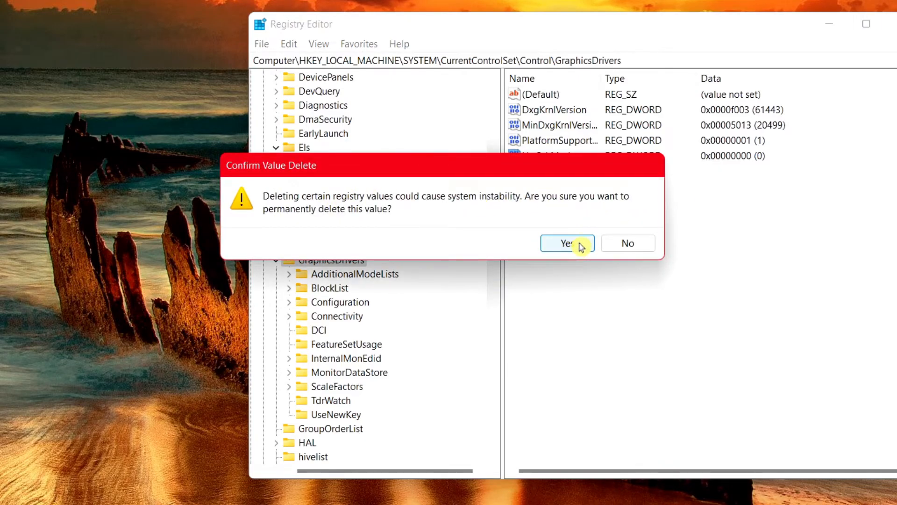
left_click(567, 243)
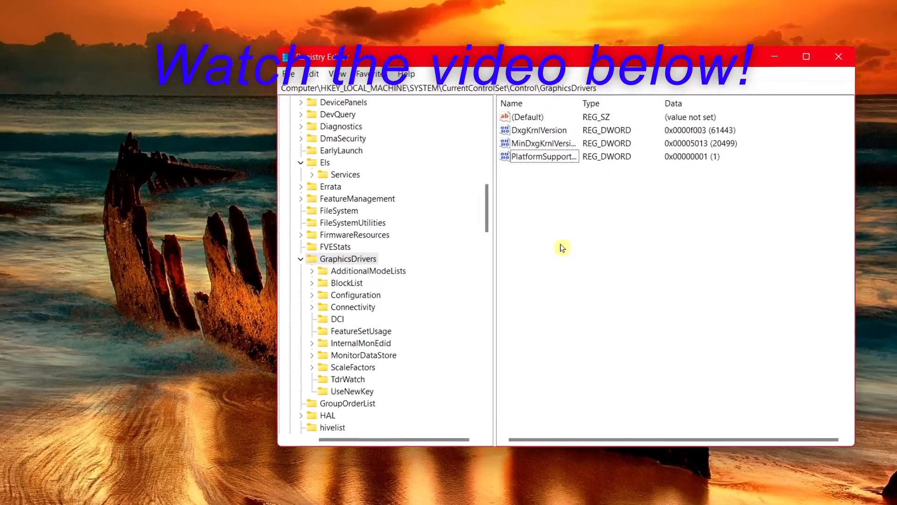
left_click(836, 57)
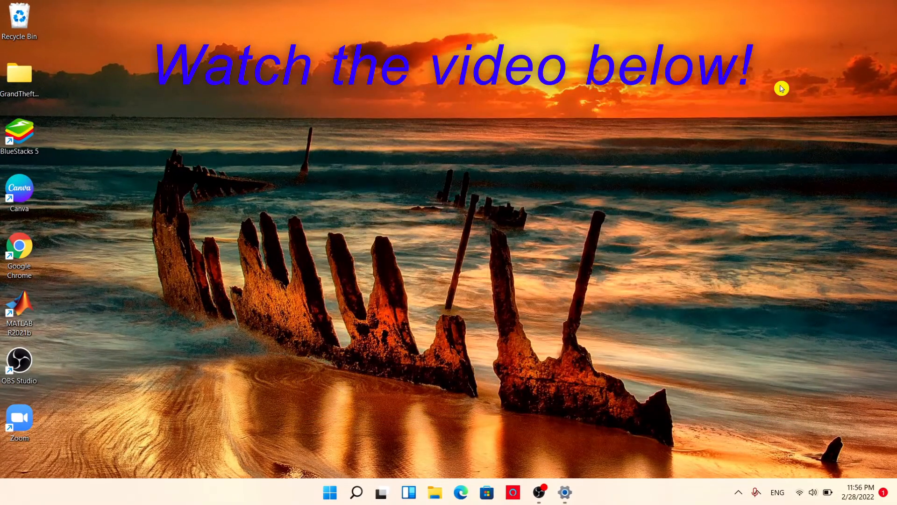